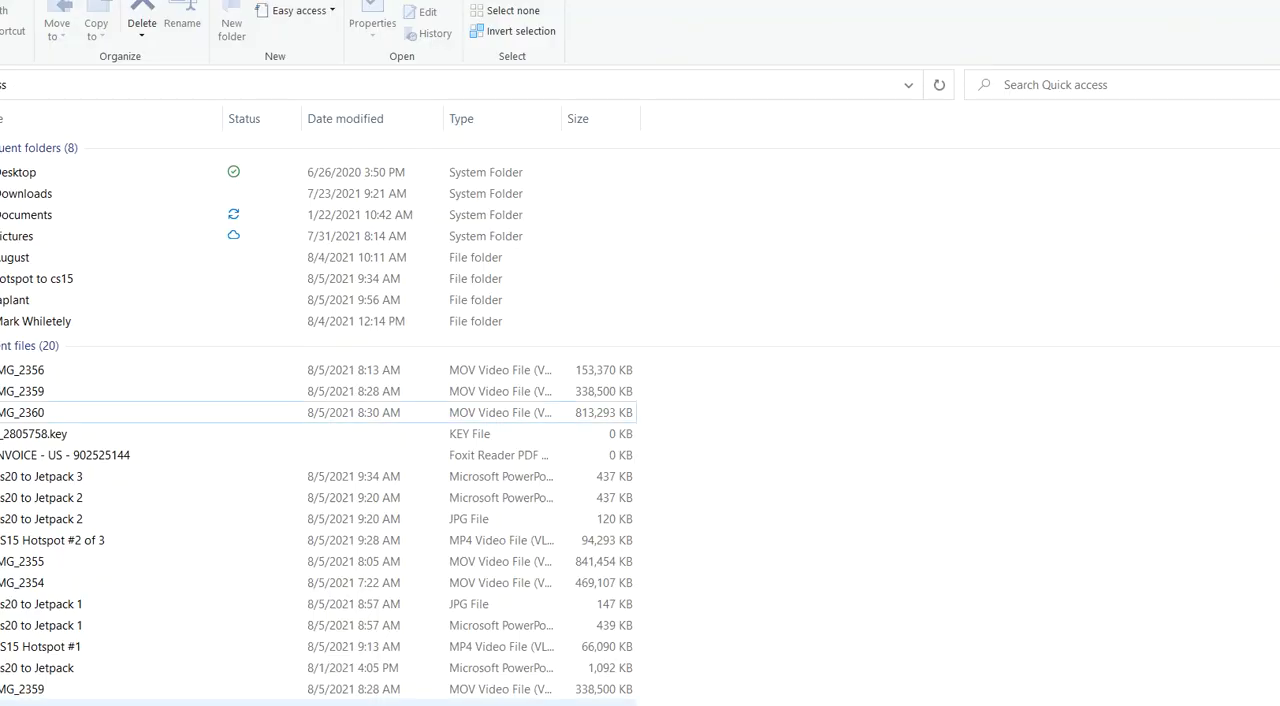
Step: Open the 813,293 KB IMG_2360 MOV recording in the video player to reach RTK Rover Settings
click(55, 393)
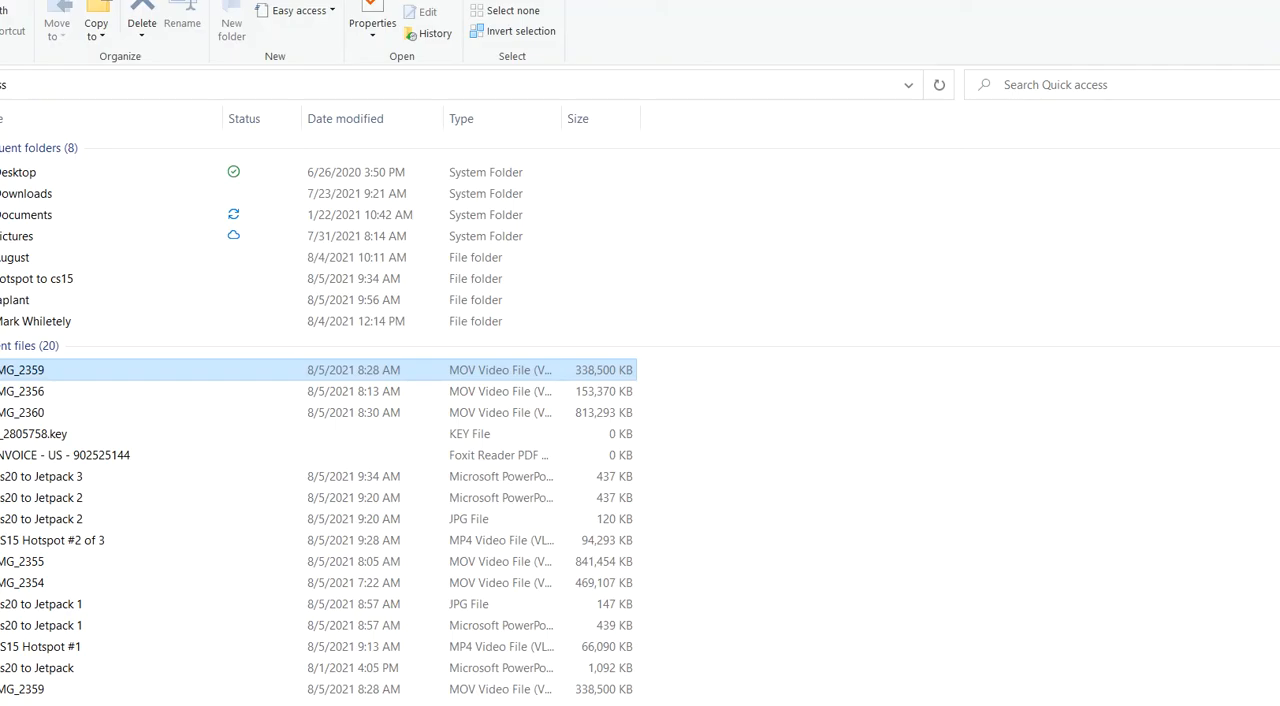
click(24, 409)
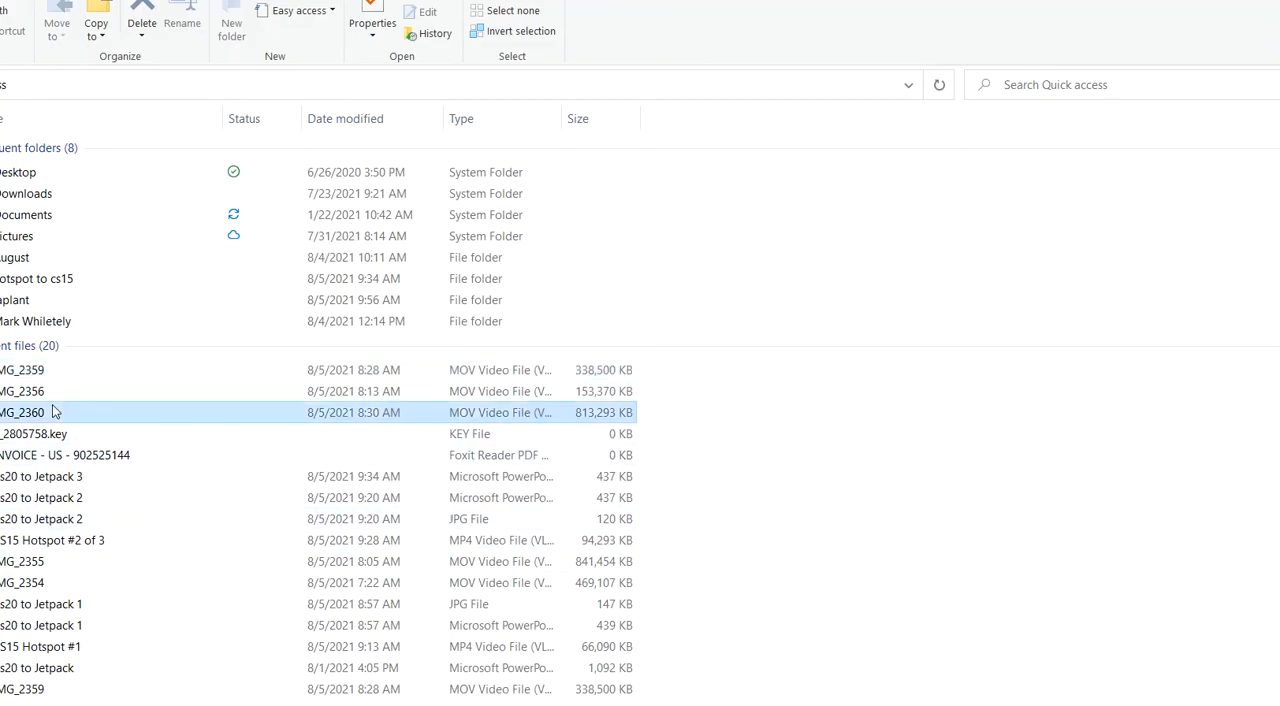
double_click(25, 409)
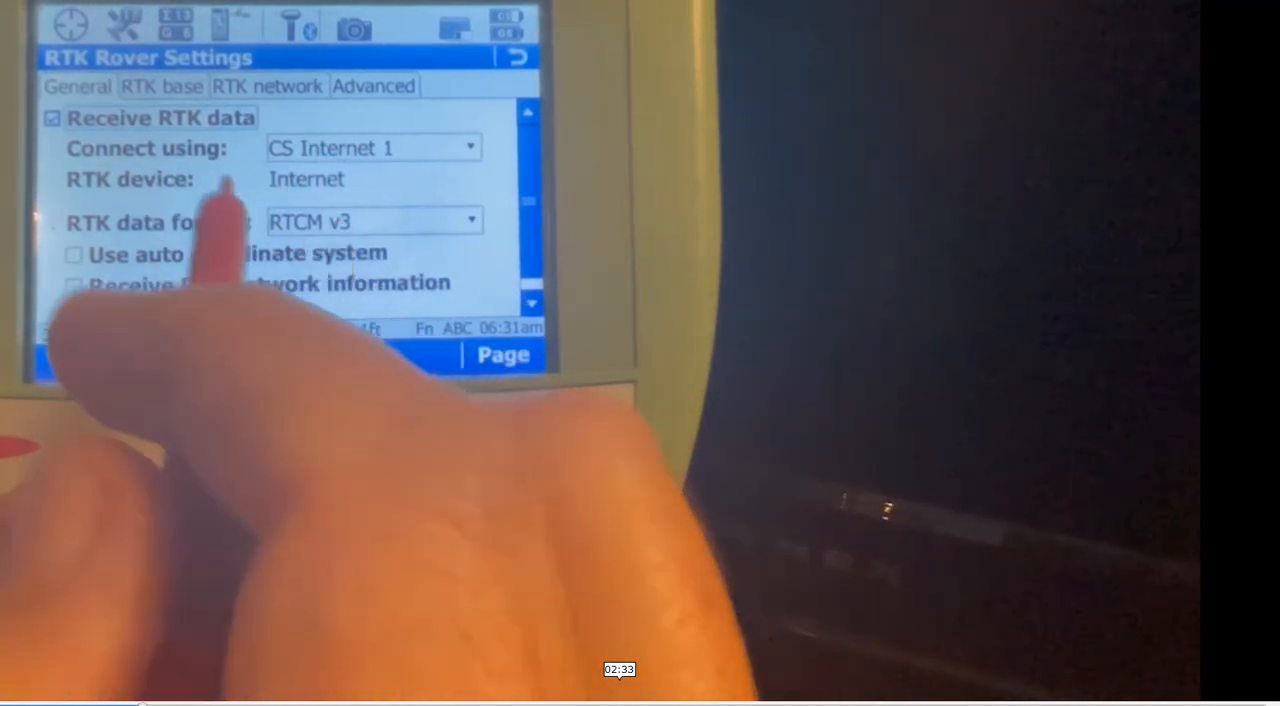
Step: Continue playback past Go to Work to the Survey: HOTSPOT TEST screen with point NEAR
click(266, 86)
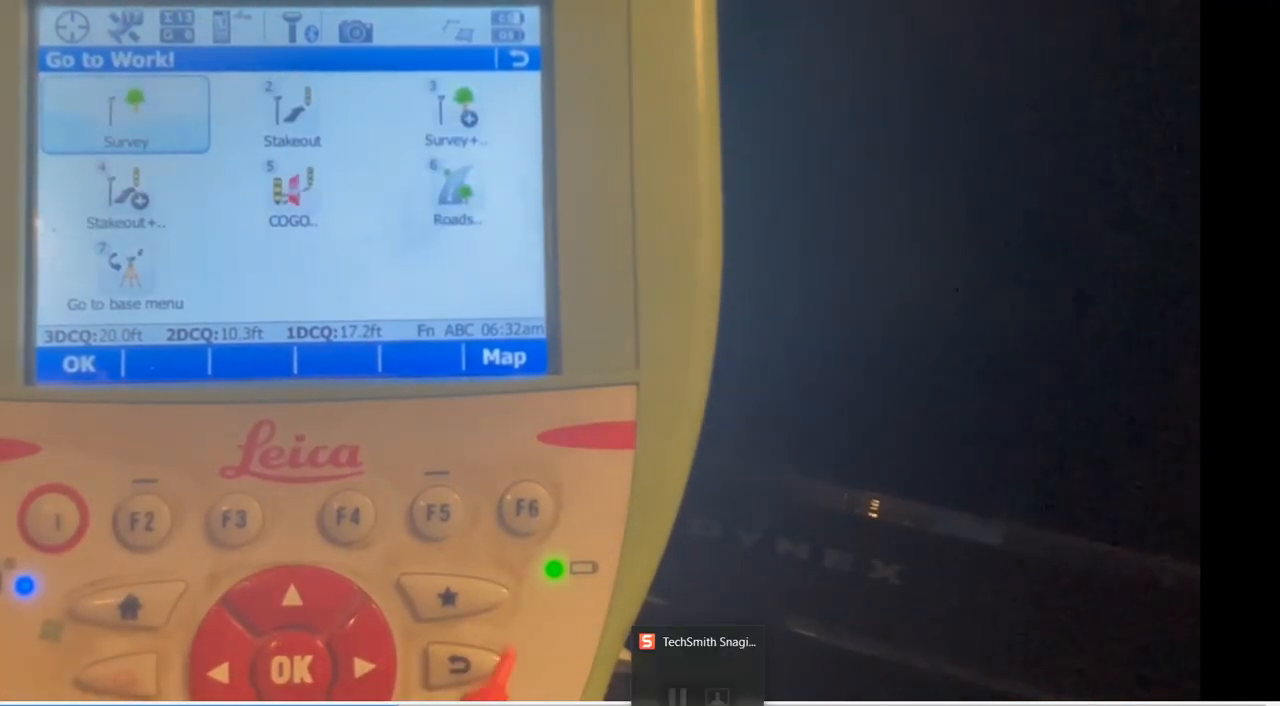
click(124, 115)
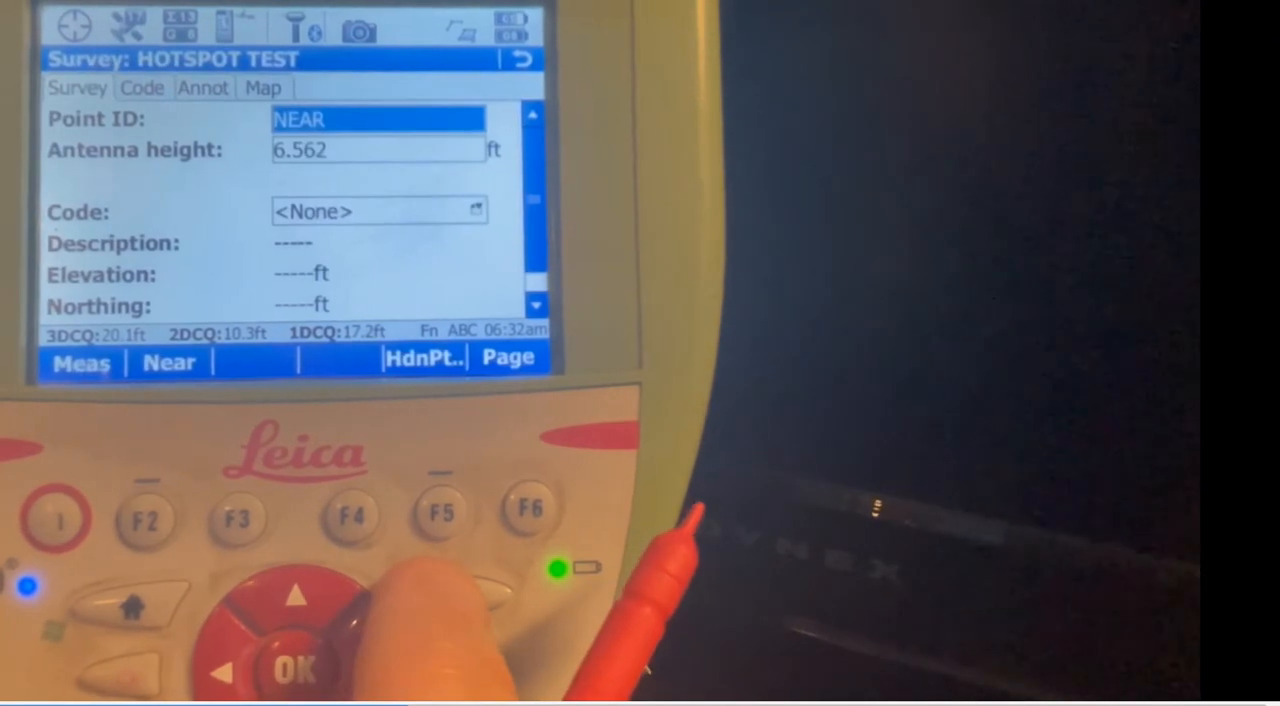